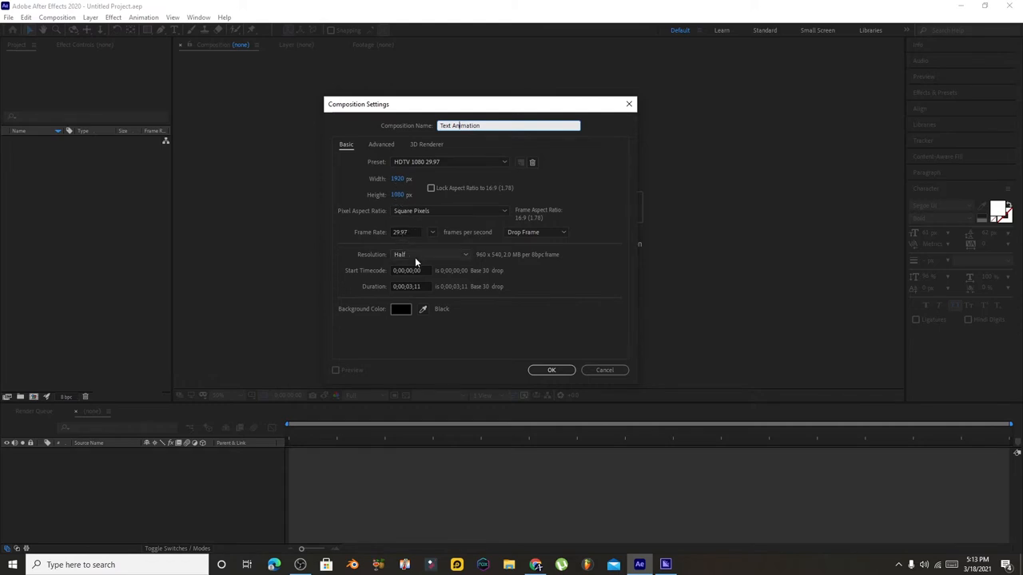
# Confirm the HDTV 1080 29.97 composition and add a dark royal blue solid layer
pyautogui.click(400, 310)
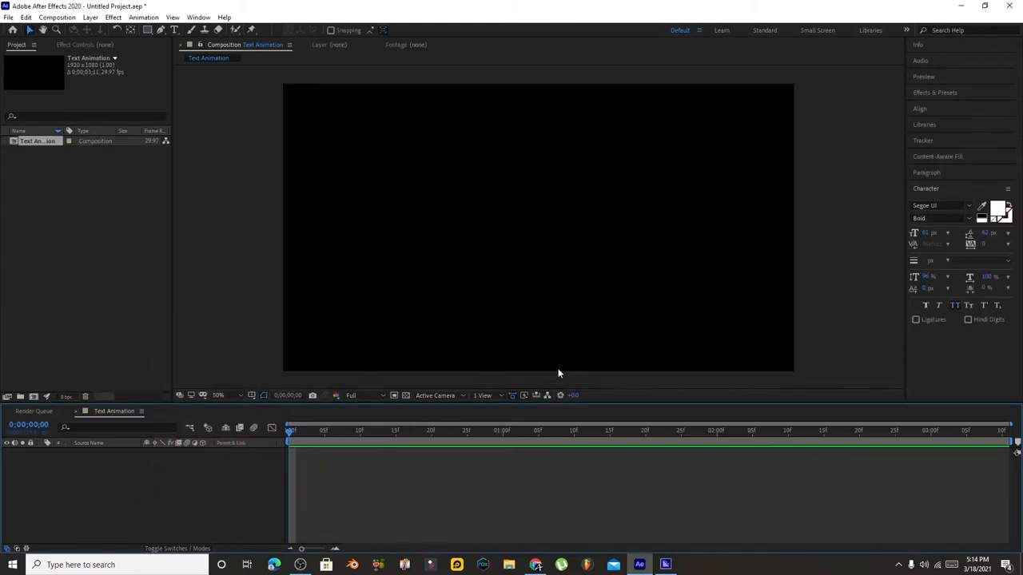
pyautogui.click(90, 16)
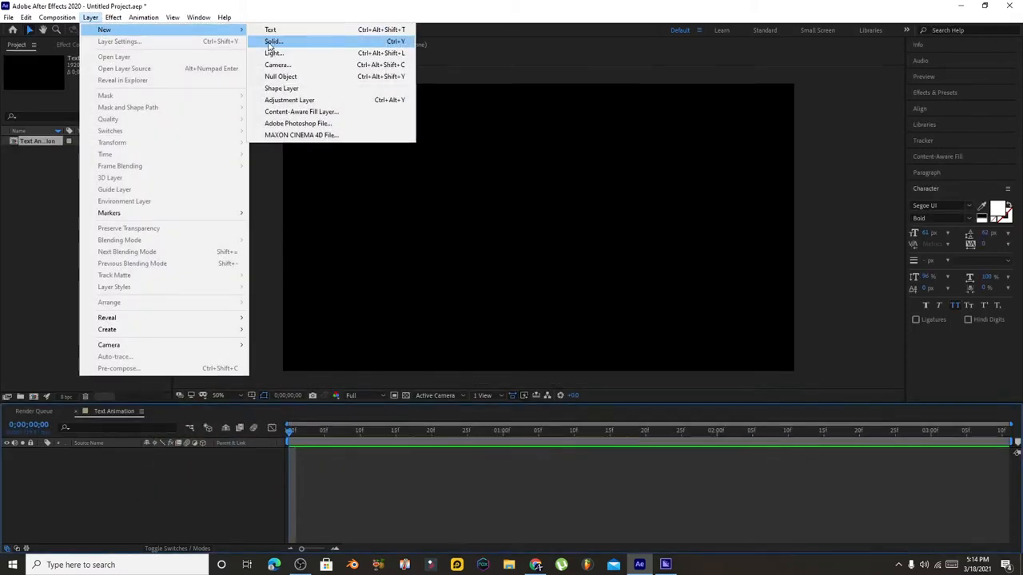
pyautogui.click(272, 42)
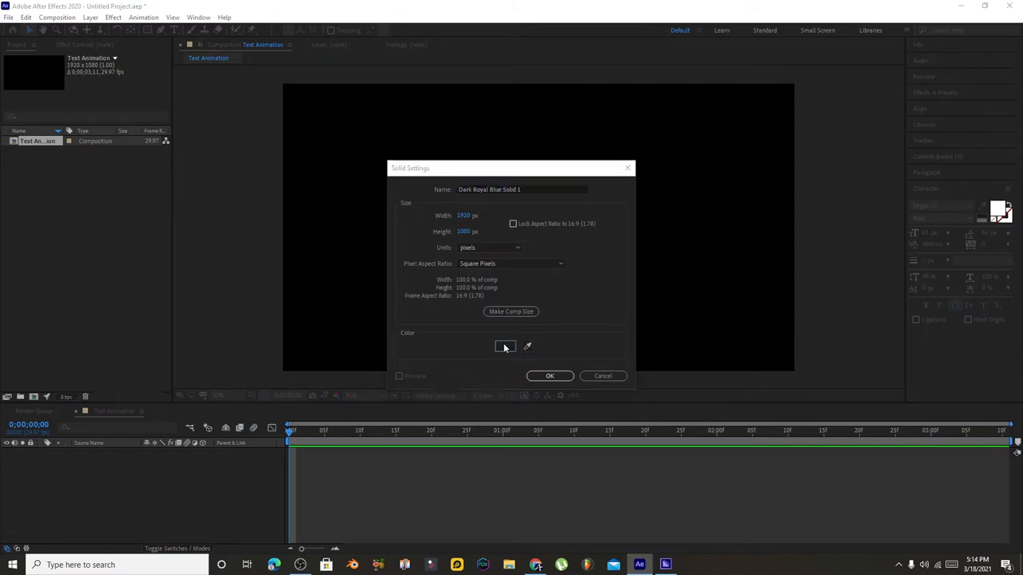
pyautogui.click(550, 375)
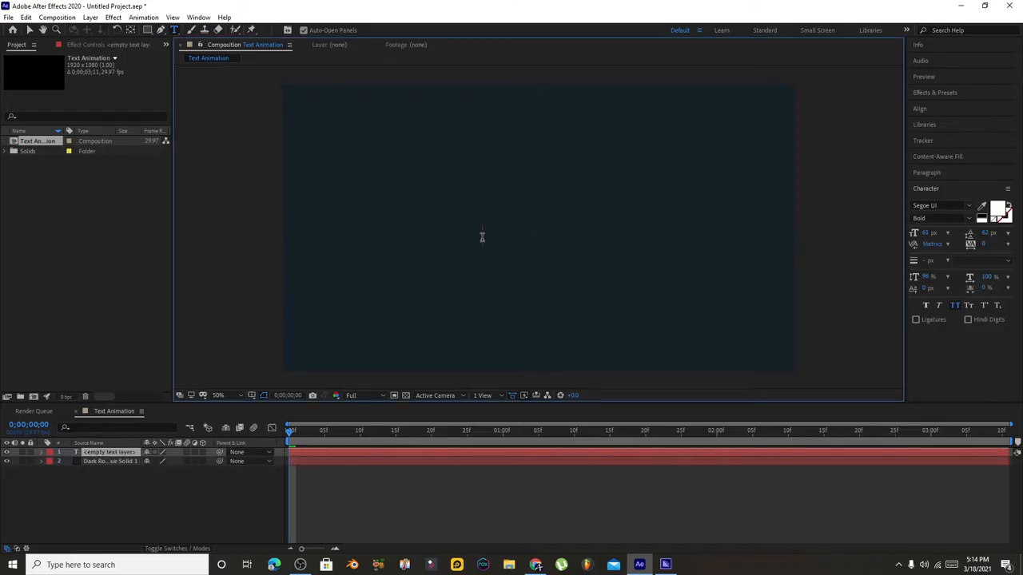
# Type the word PICNIC as a white bold text layer over the solid
pyautogui.write('PICNIC')
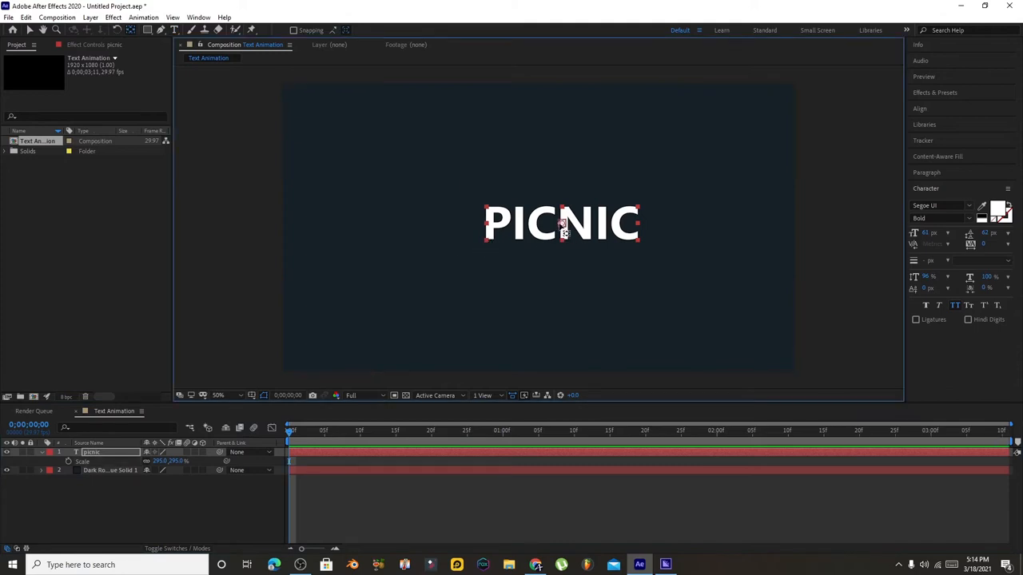
pyautogui.moveTo(536, 231)
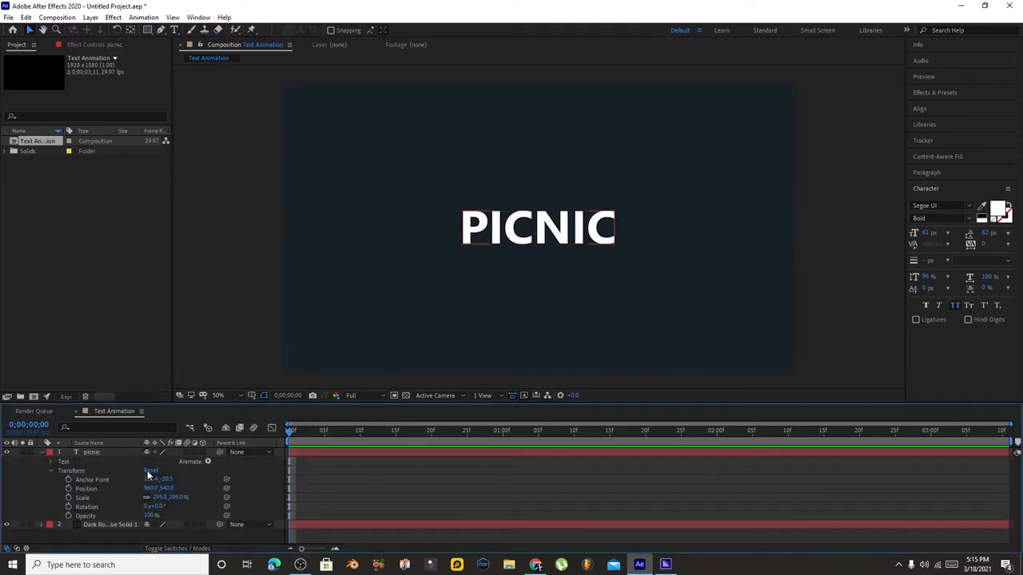
# Add a Position text animator to the PICNIC layer from the Animate menu
pyautogui.click(188, 462)
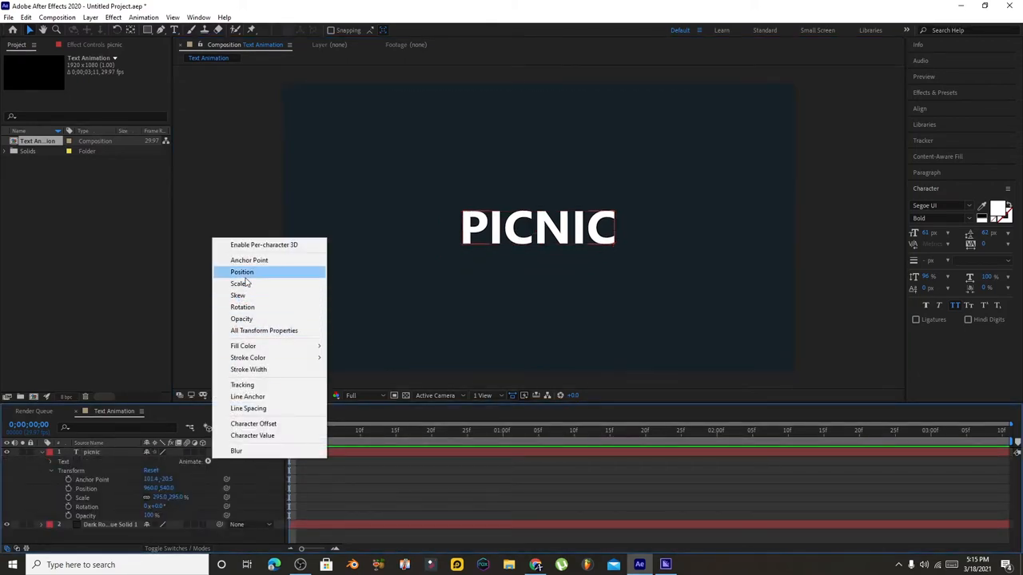
pyautogui.click(243, 272)
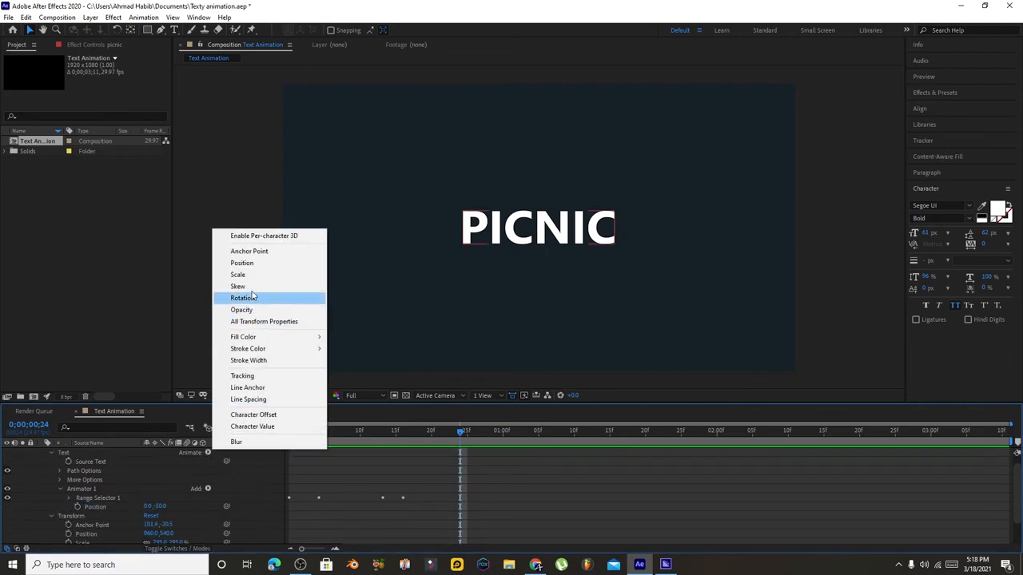
# Add a Rotation animator and scrub the timeline to preview letters popping in
pyautogui.click(241, 310)
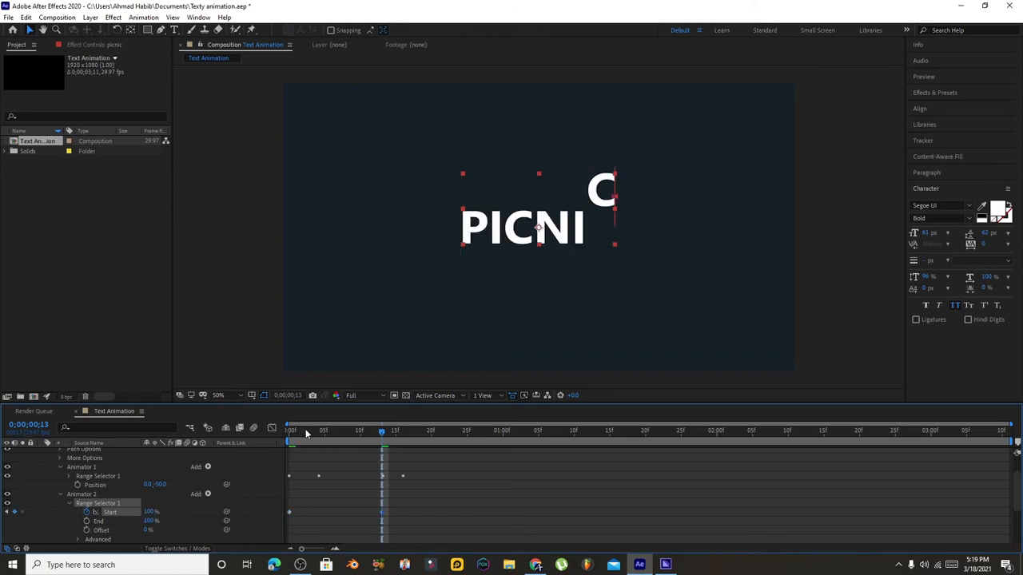
pyautogui.moveTo(382, 431); pyautogui.dragTo(481, 432)
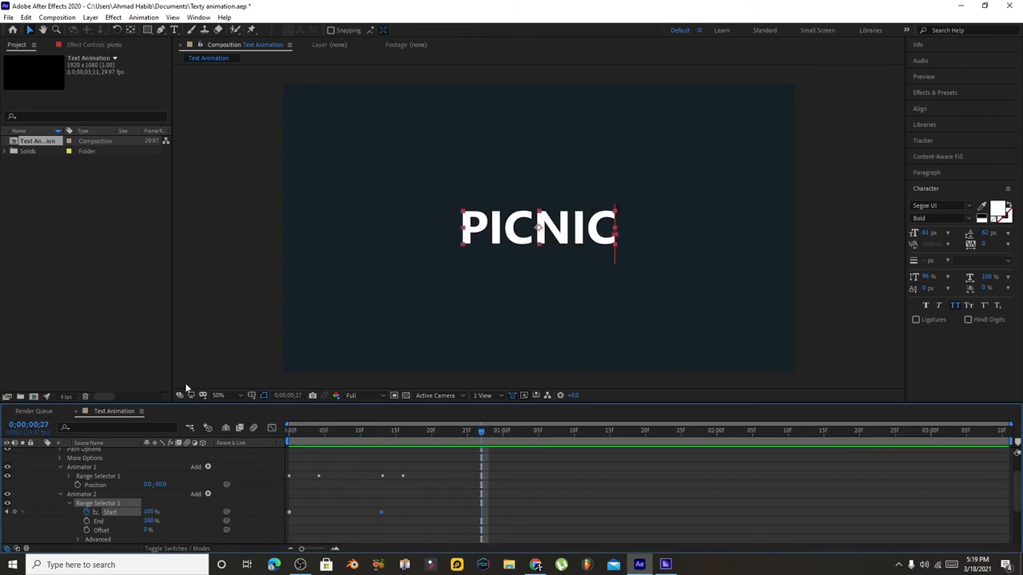